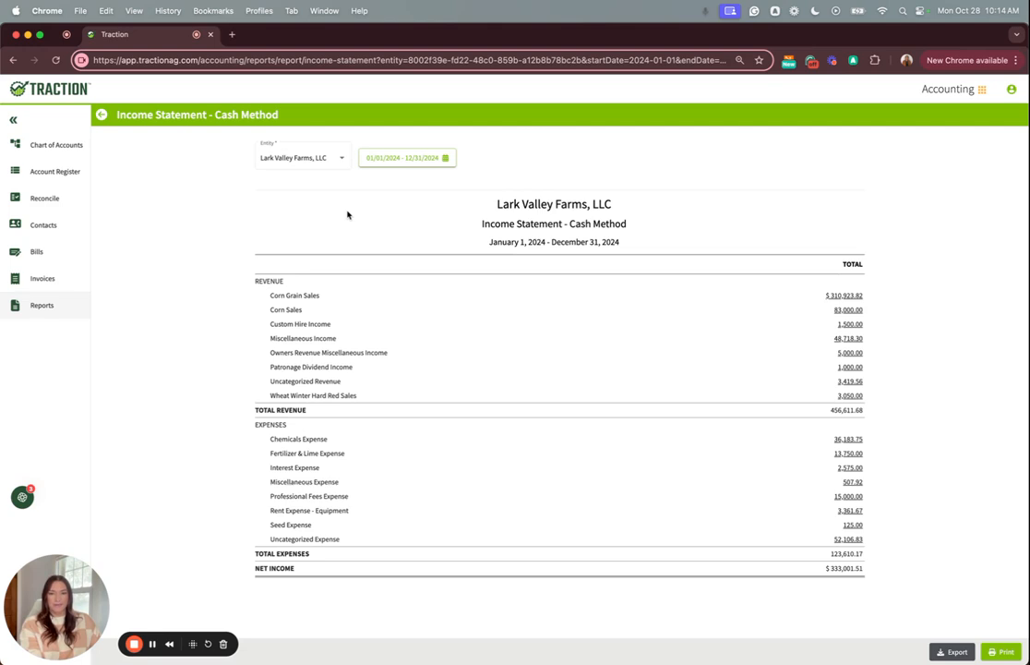
pyautogui.moveTo(785, 395)
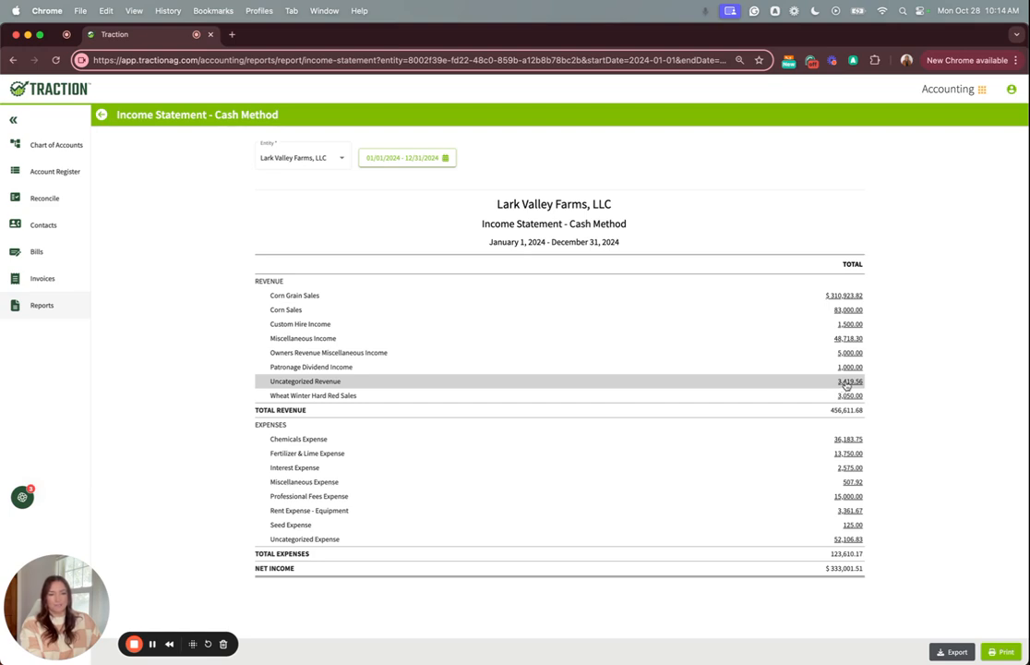
# Step: Drill into Uncategorized Revenue (3,419.56) and open the 01/30/2024 $200.00 FCM Sweep deposit
pyautogui.click(848, 382)
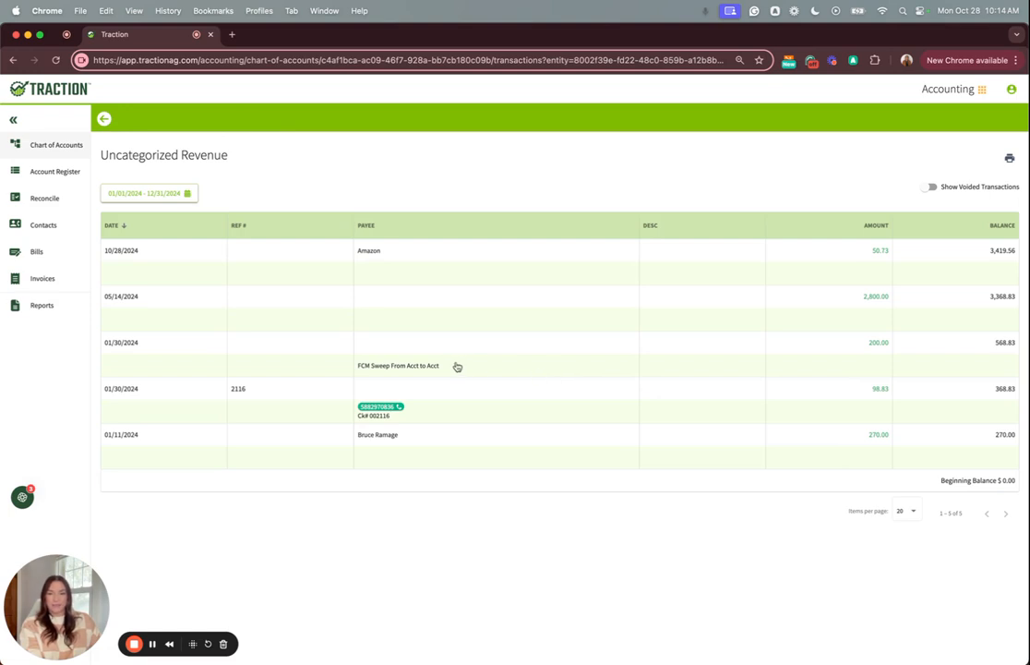
pyautogui.click(398, 353)
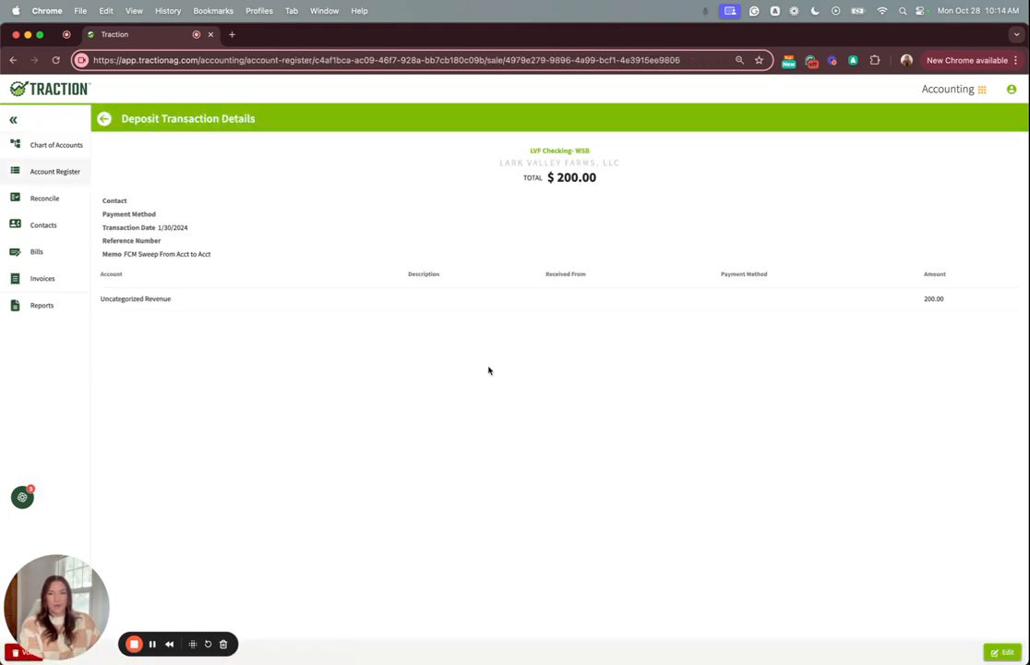